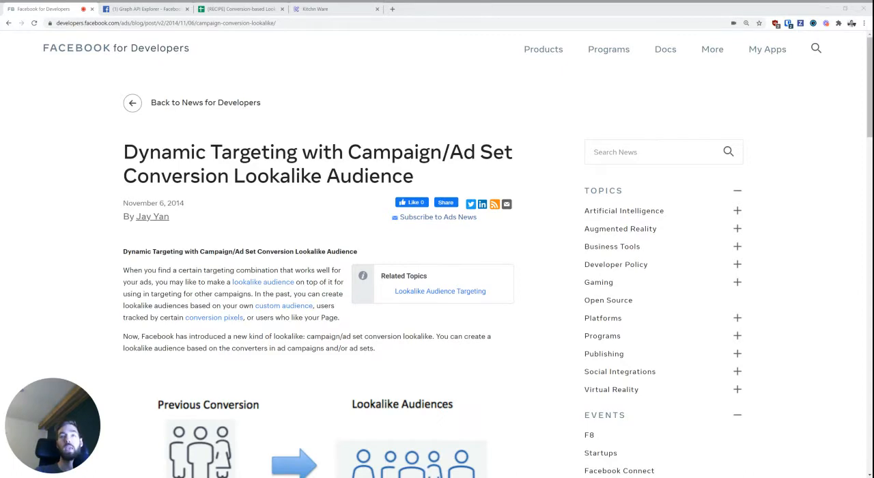
{"action": "mouse_move", "coordinate": [126, 237]}
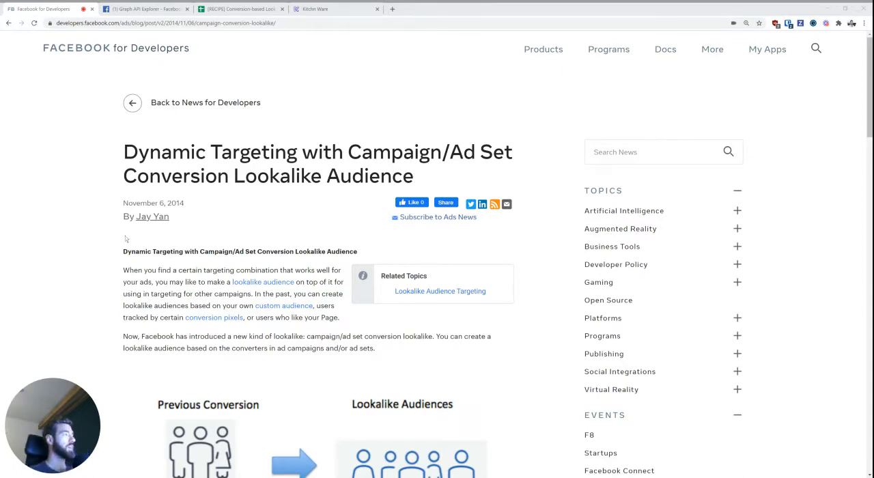
- Scroll through the lookalike audience article to its five-step list and PHP SDK code sample
{"action": "scroll", "scroll_direction": "down", "scroll_amount": 3}
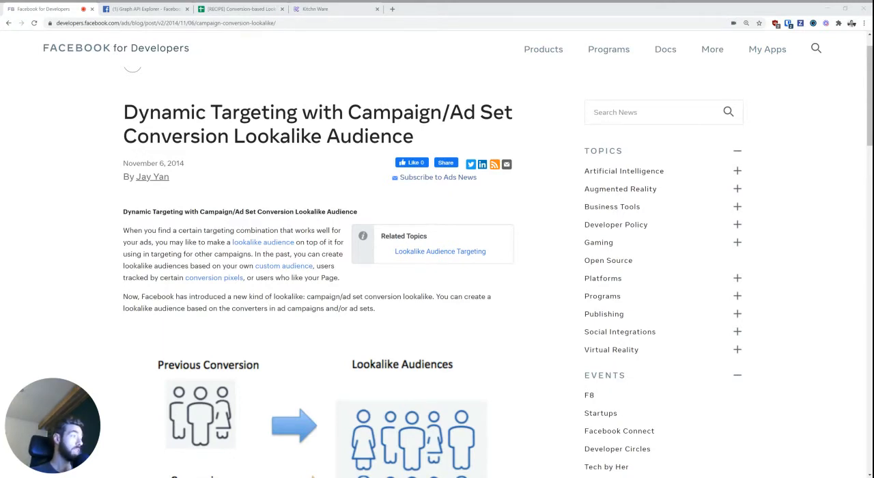
{"action": "scroll", "scroll_direction": "down", "scroll_amount": 3}
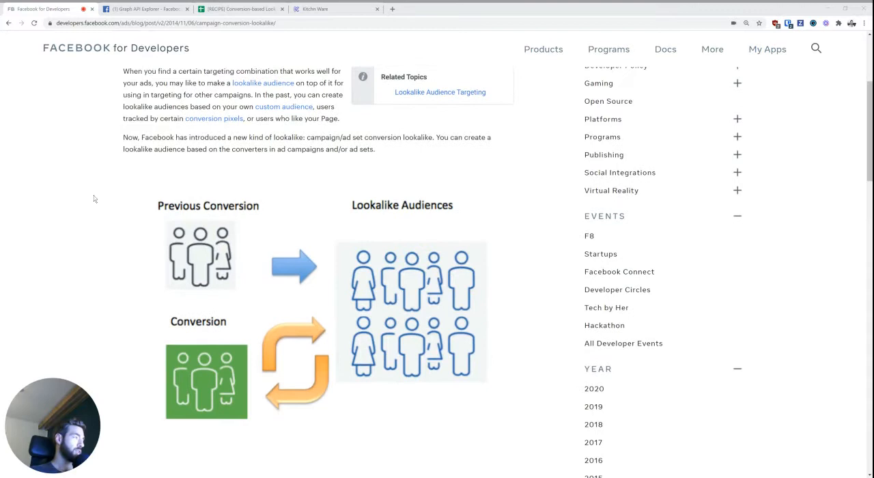
{"action": "scroll", "scroll_direction": "down", "scroll_amount": 3}
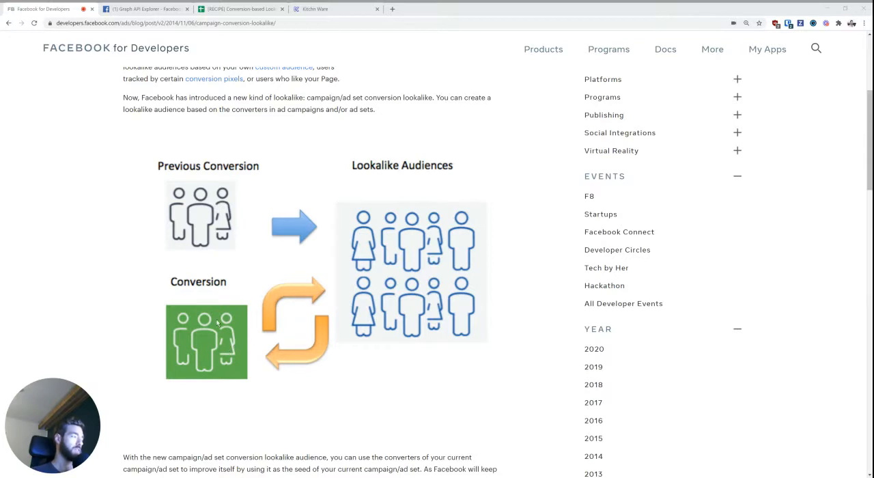
{"action": "mouse_move", "coordinate": [421, 272]}
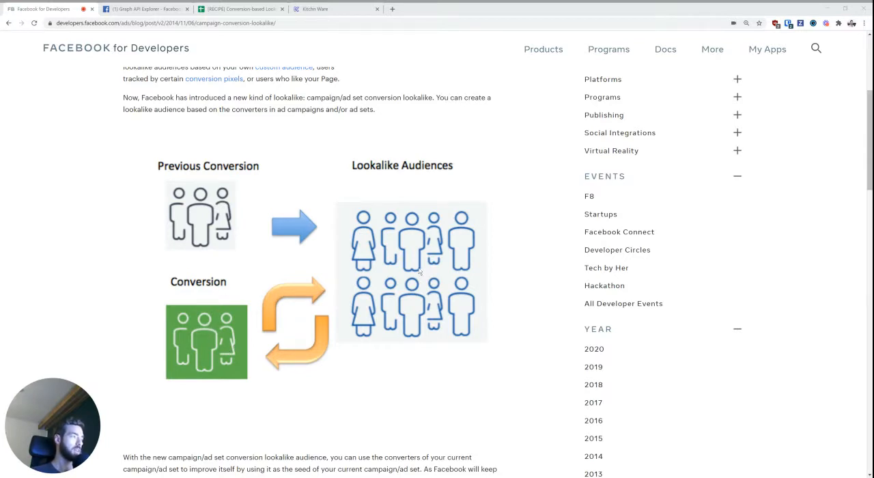
{"action": "mouse_move", "coordinate": [352, 229]}
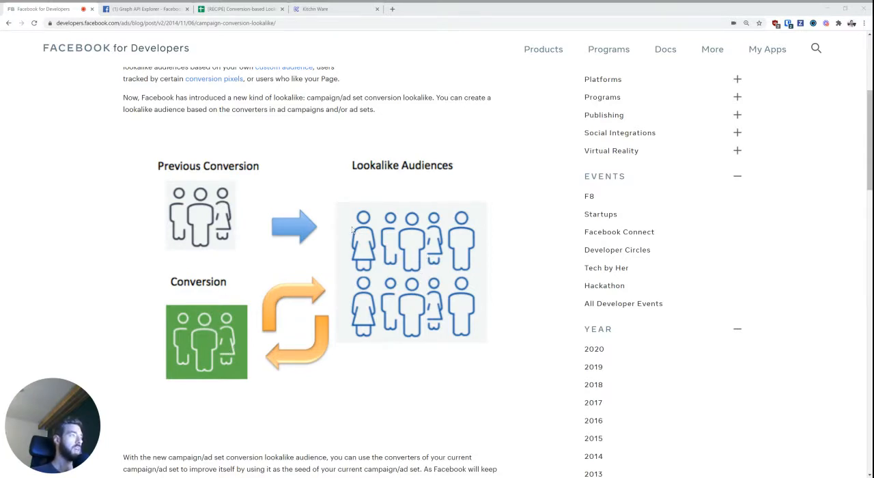
{"action": "mouse_move", "coordinate": [528, 200]}
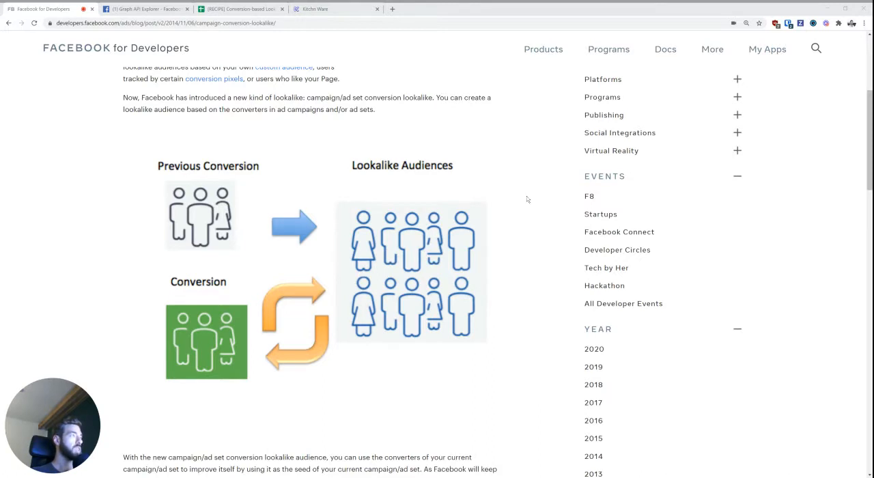
{"action": "mouse_move", "coordinate": [519, 221]}
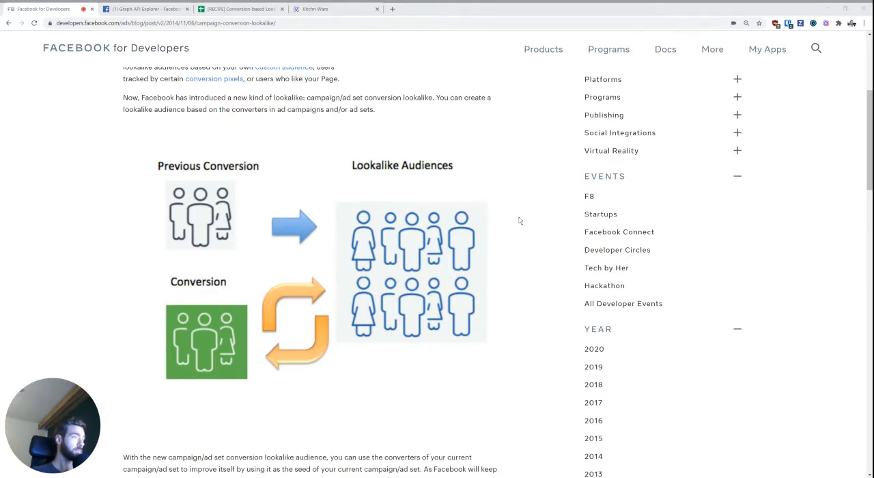
{"action": "scroll", "scroll_direction": "down", "scroll_amount": 3}
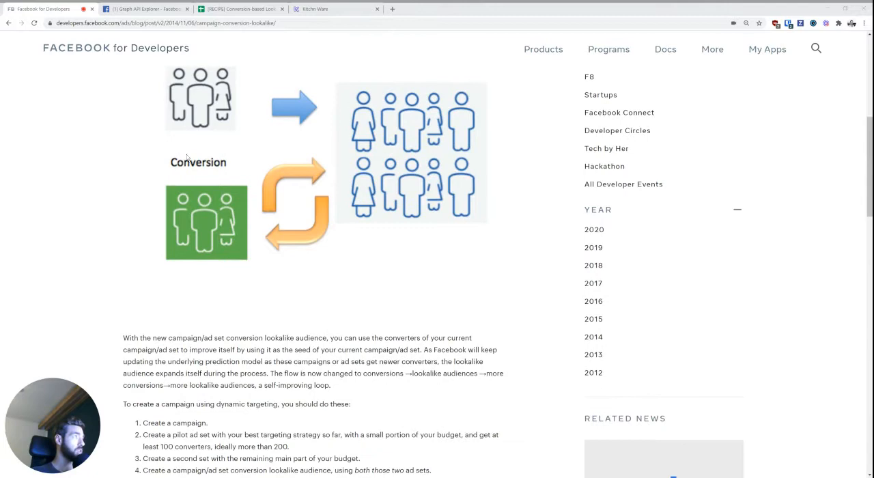
{"action": "mouse_move", "coordinate": [113, 243]}
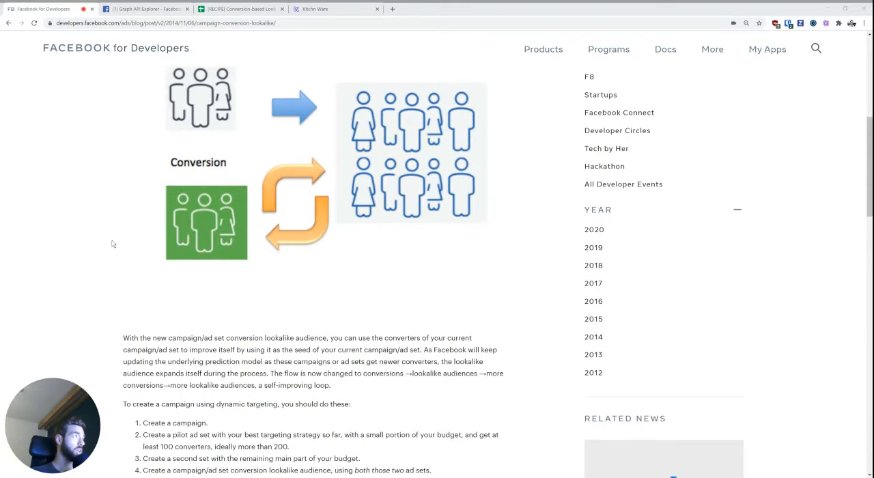
{"action": "scroll", "scroll_direction": "down", "scroll_amount": 3}
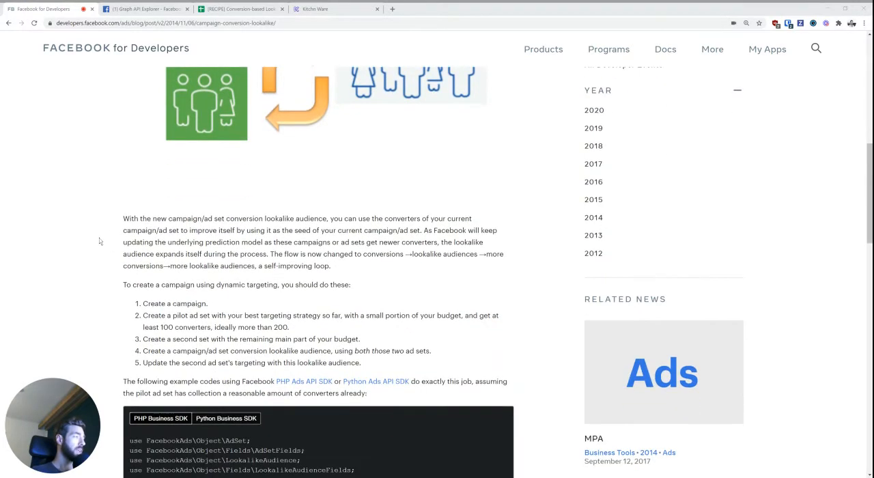
{"action": "scroll", "scroll_direction": "down", "scroll_amount": 3}
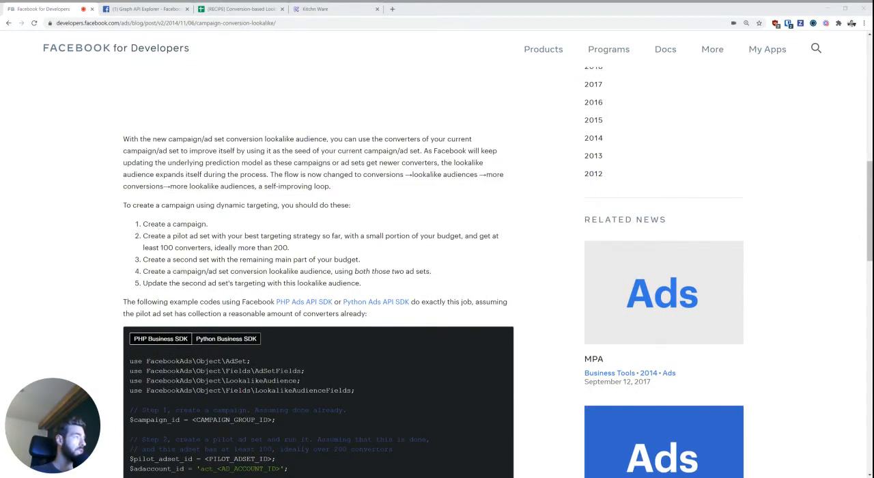
{"action": "scroll", "scroll_direction": "down", "scroll_amount": 3}
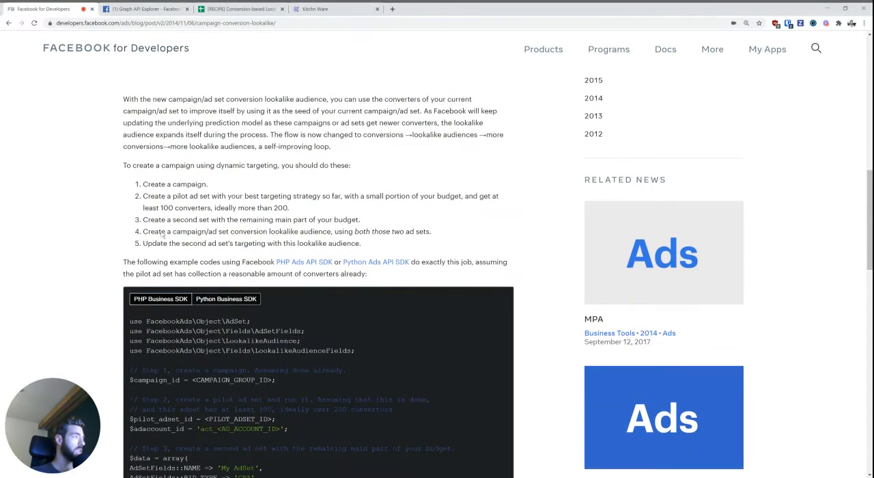
{"action": "scroll", "scroll_direction": "down", "scroll_amount": 3}
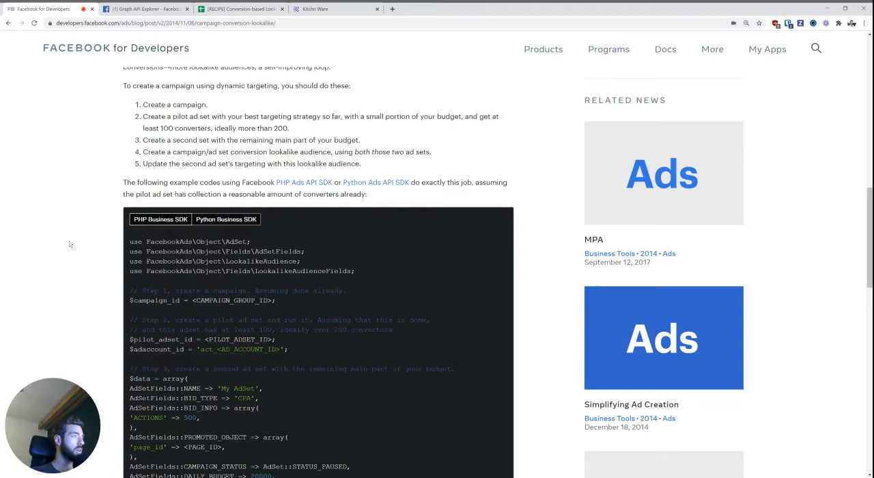
{"action": "scroll", "scroll_direction": "down", "scroll_amount": 3}
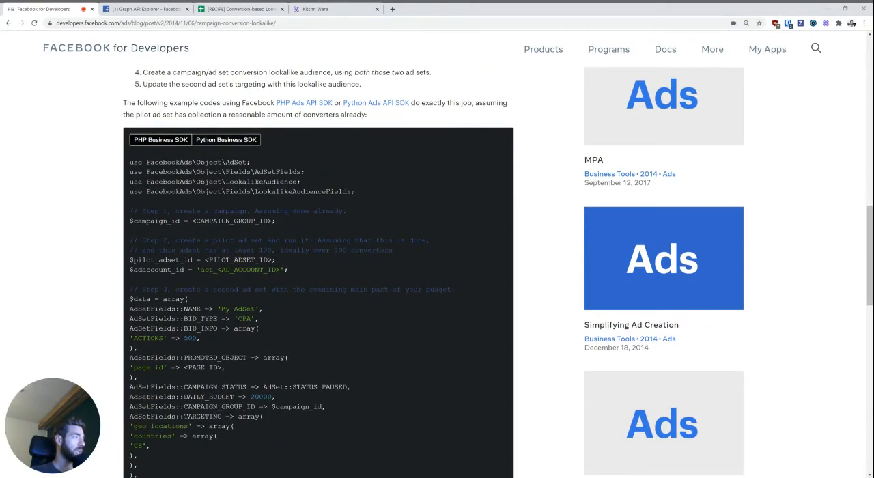
- View the lookalike creation code in Python, then return to the Graph API Explorer
{"action": "left_click", "coordinate": [227, 139]}
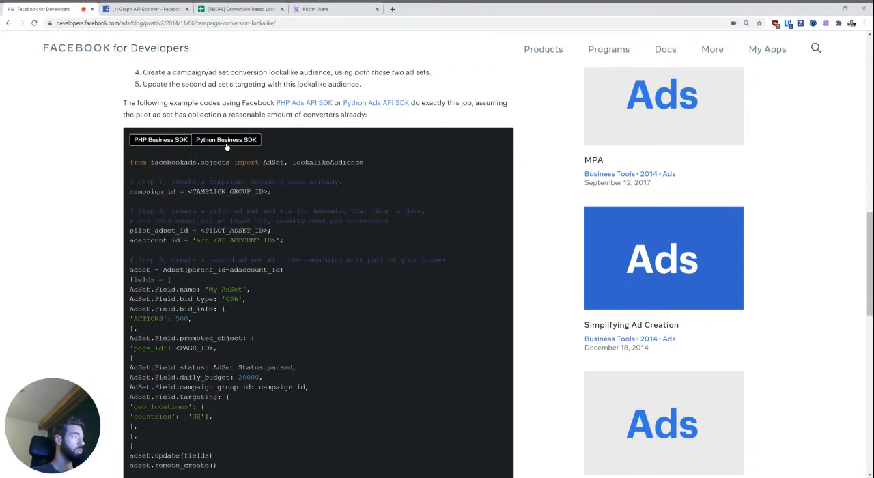
{"action": "scroll", "scroll_direction": "down", "scroll_amount": 3}
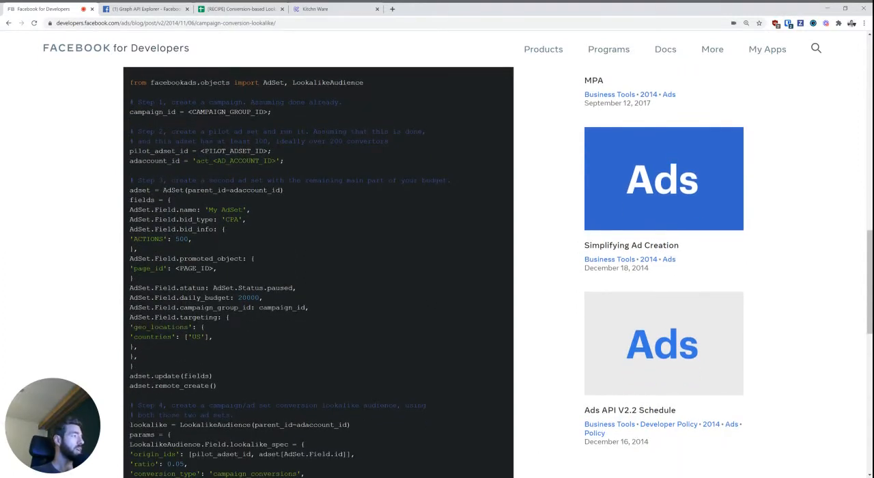
{"action": "scroll", "scroll_direction": "down", "scroll_amount": 3}
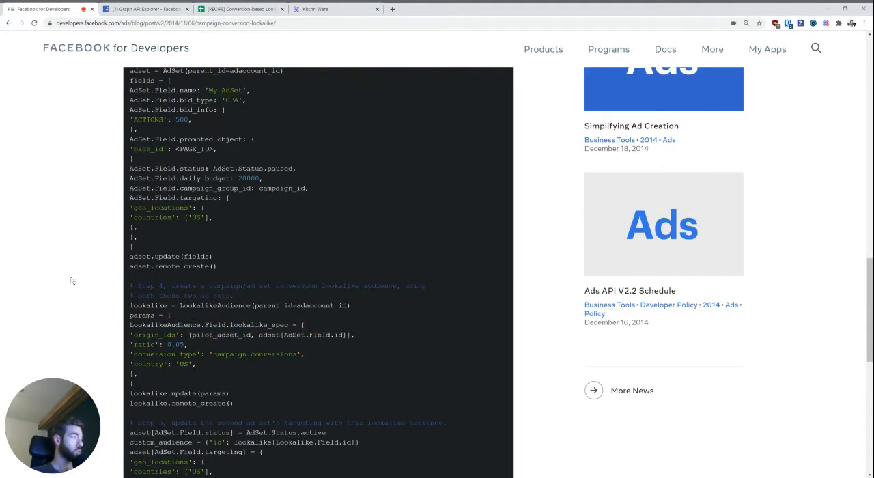
{"action": "mouse_move", "coordinate": [45, 237]}
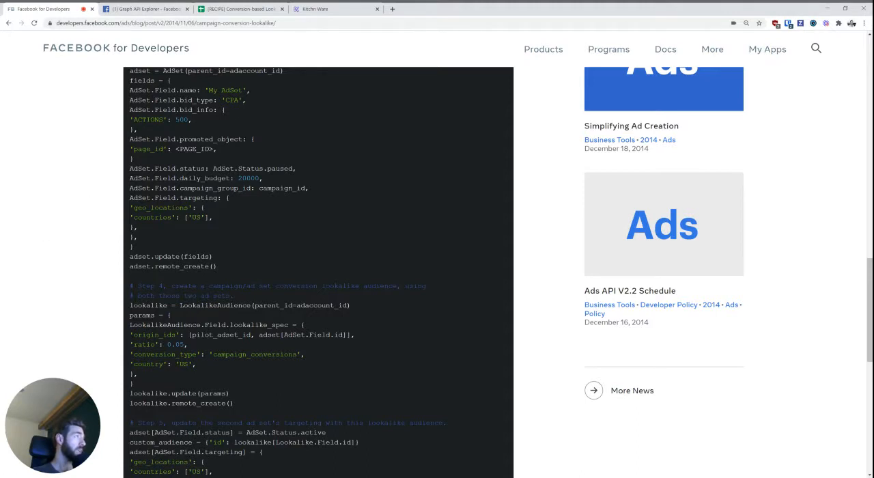
{"action": "left_click", "coordinate": [143, 9]}
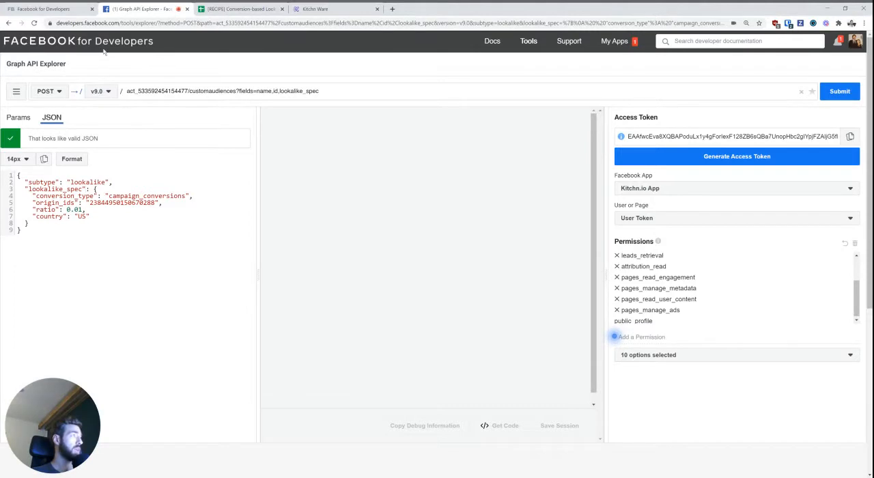
{"action": "mouse_move", "coordinate": [150, 52]}
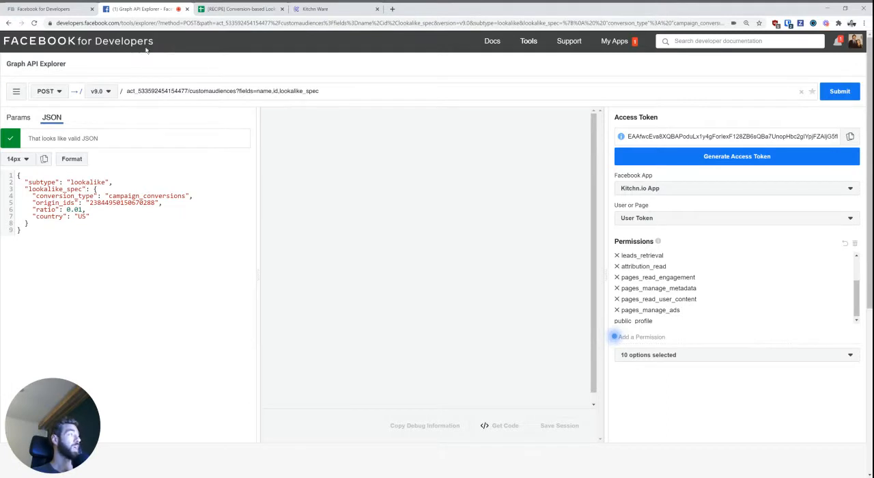
{"action": "mouse_move", "coordinate": [258, 102]}
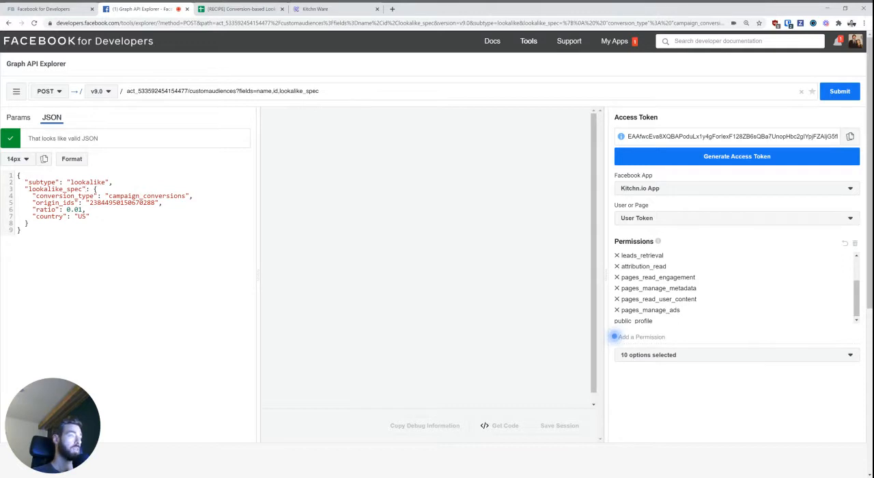
{"action": "mouse_move", "coordinate": [538, 175]}
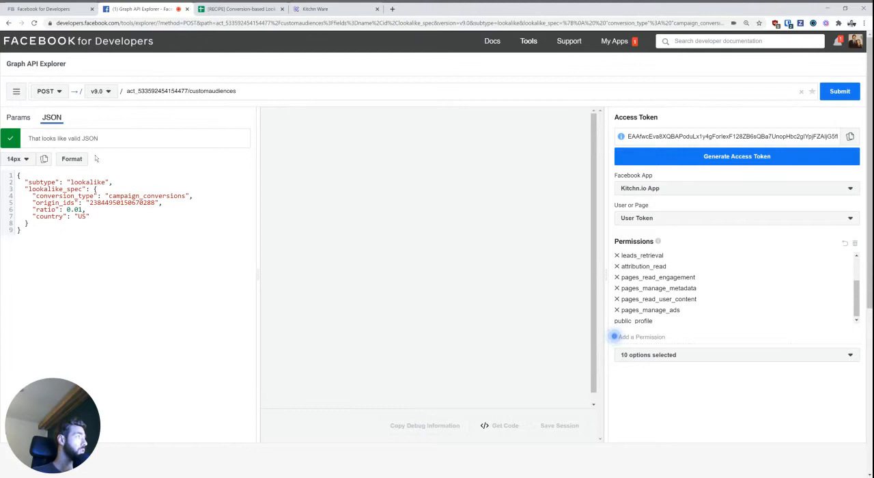
{"action": "mouse_move", "coordinate": [250, 101]}
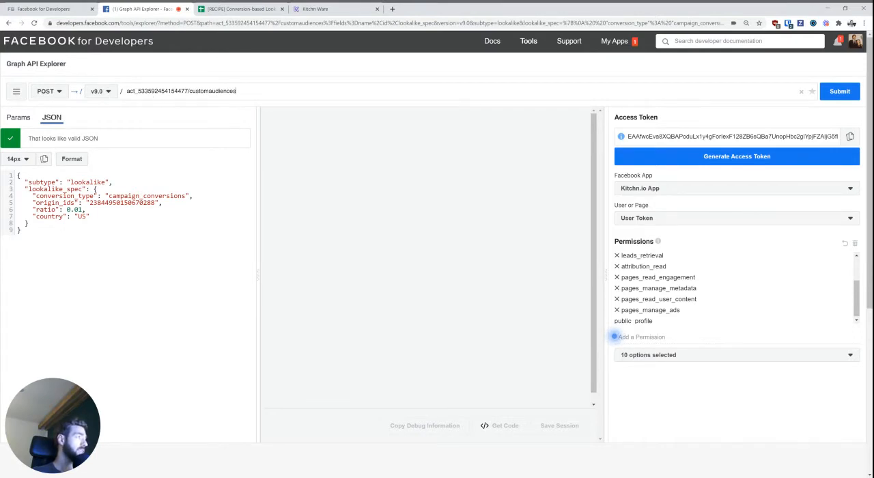
- Review the request body as params and JSON, then submit the 1% lookalike request for a new audience id
{"action": "double_click", "coordinate": [163, 90]}
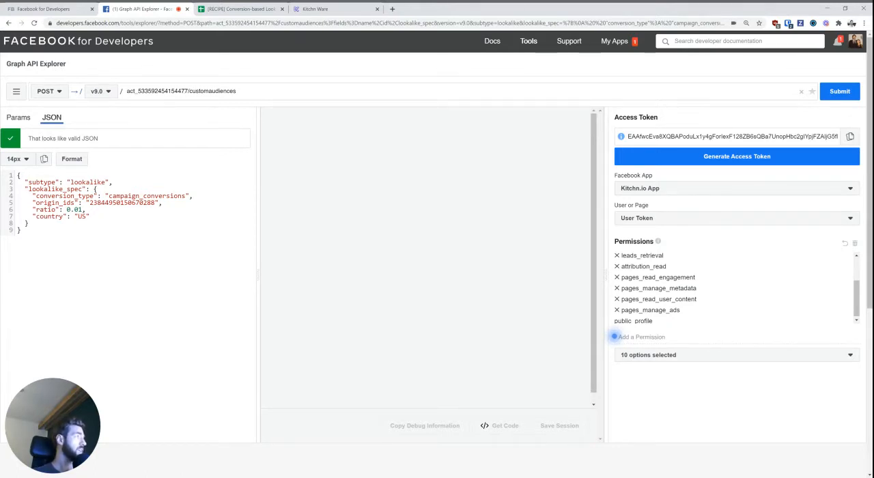
{"action": "left_click", "coordinate": [19, 117]}
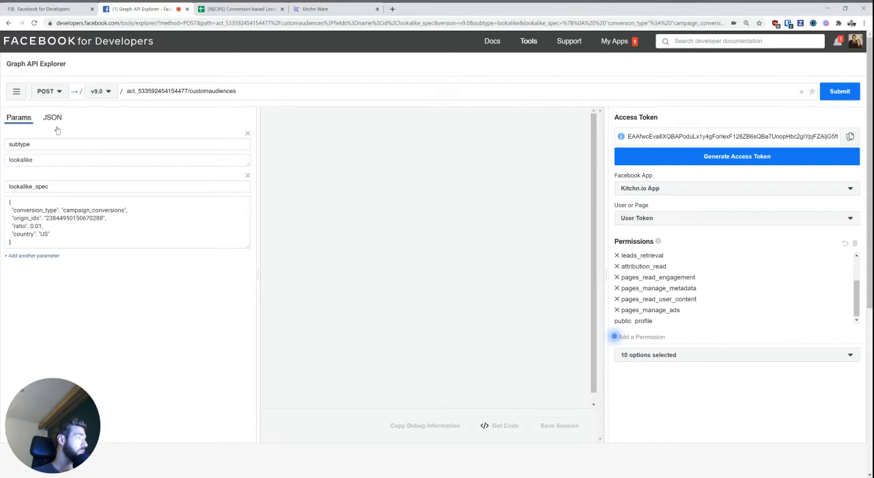
{"action": "left_click", "coordinate": [52, 117]}
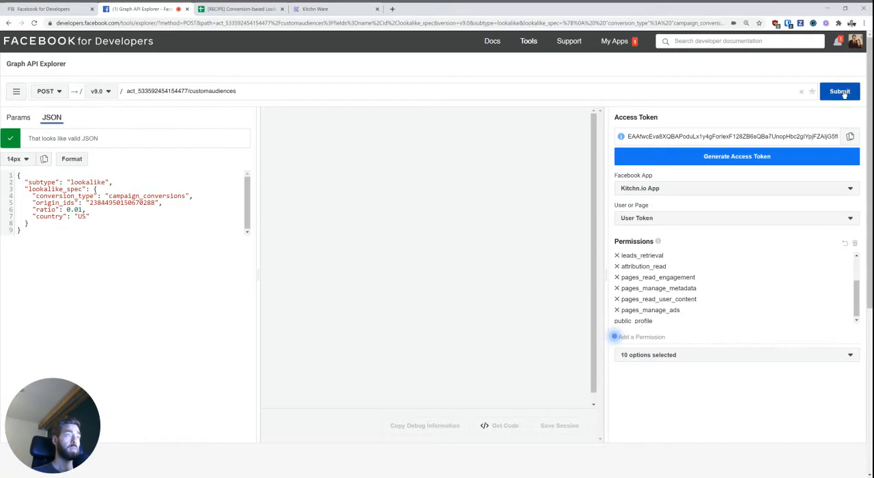
{"action": "left_click", "coordinate": [838, 91]}
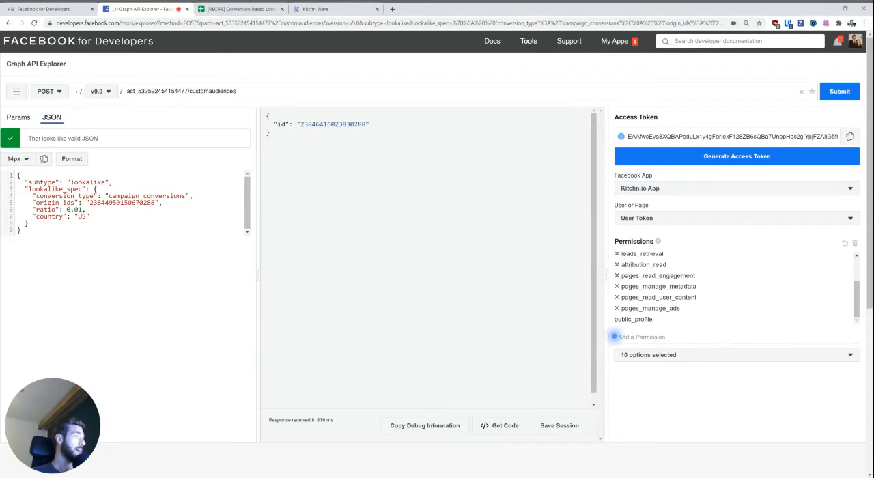
- Append ?fields=name,id,lookalike_spec to the customaudiences path
{"action": "type", "text": "?fields=name,id,lookalike_spec"}
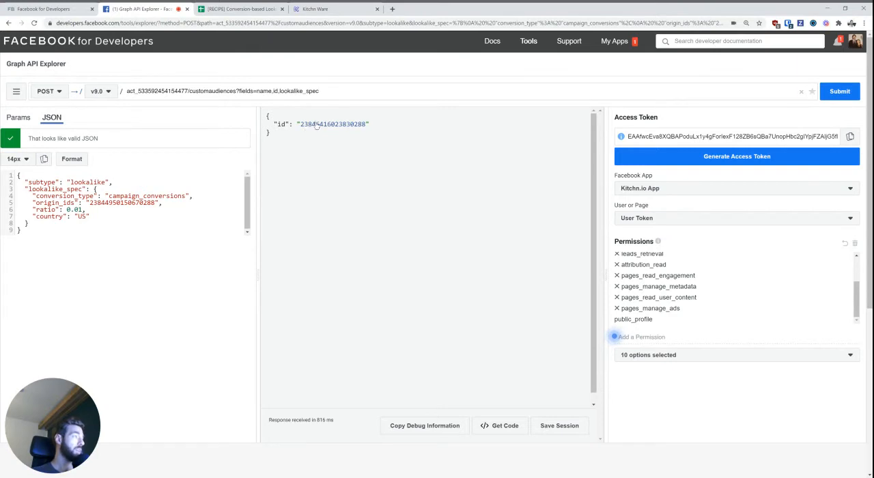
{"action": "mouse_move", "coordinate": [306, 157]}
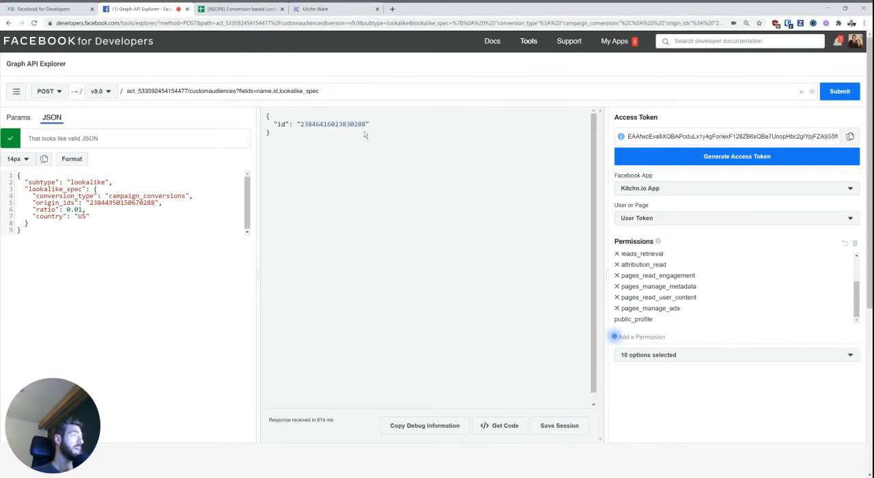
{"action": "double_click", "coordinate": [243, 90]}
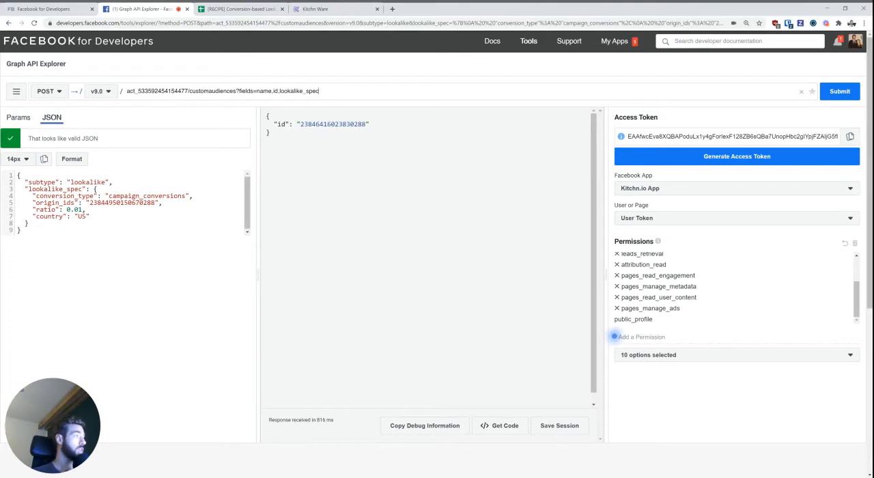
{"action": "mouse_move", "coordinate": [355, 86]}
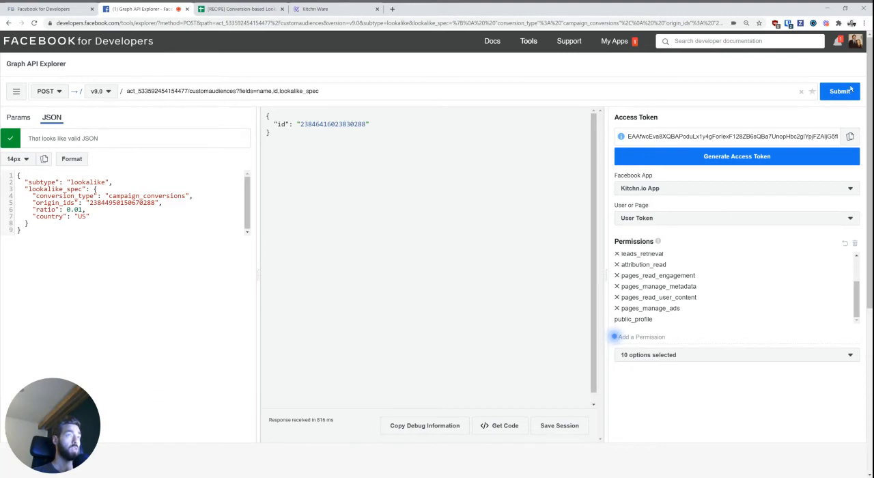
- Resubmit (duplicate error), then create a 2% lookalike audience with ratio 0.02
{"action": "left_click", "coordinate": [839, 90]}
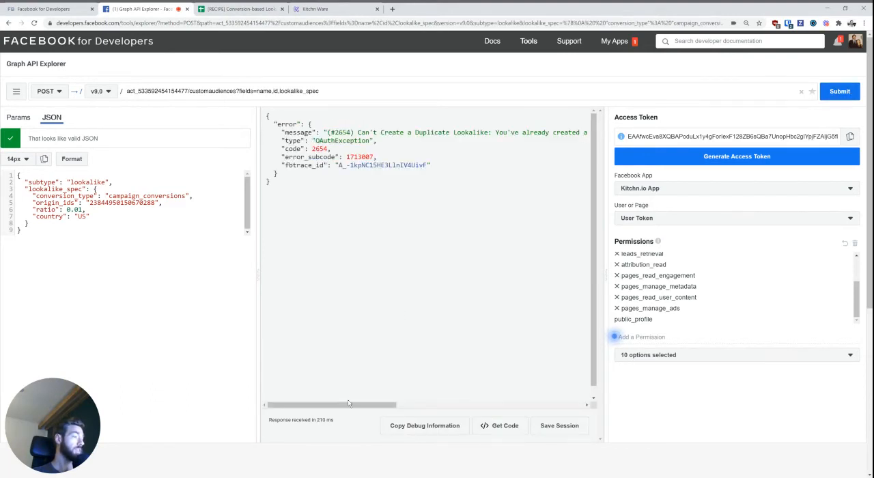
{"action": "mouse_move", "coordinate": [460, 128]}
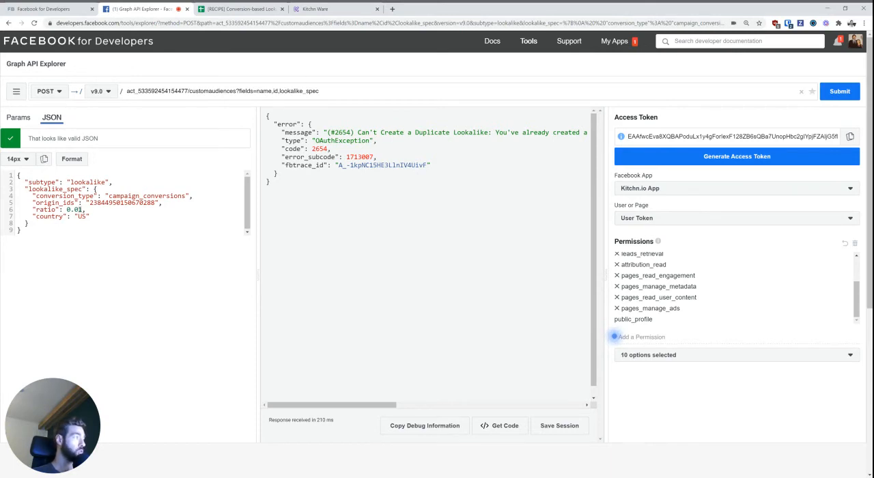
{"action": "left_click", "coordinate": [838, 91]}
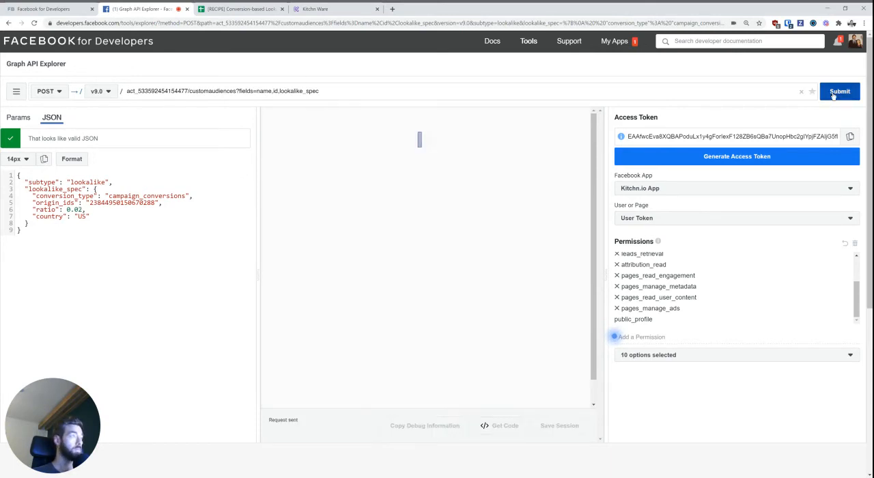
{"action": "left_click", "coordinate": [838, 90]}
{"action": "type", "text": "5"}
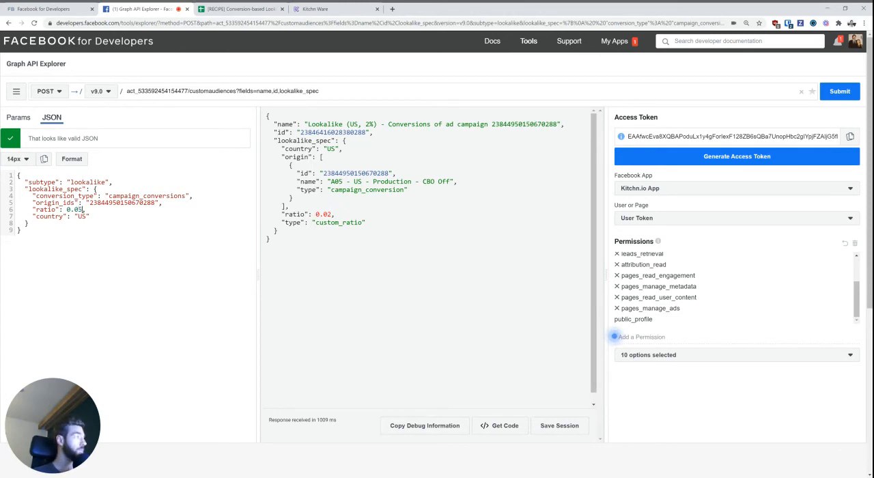
- Create 5%, 10% and 20% lookalike audiences by editing the ratio and submitting each
{"action": "left_click", "coordinate": [838, 90]}
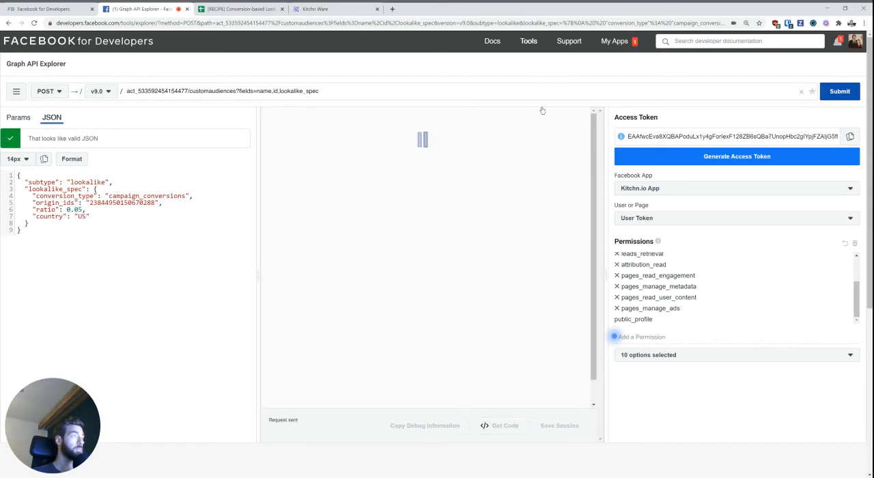
{"action": "left_click", "coordinate": [839, 91]}
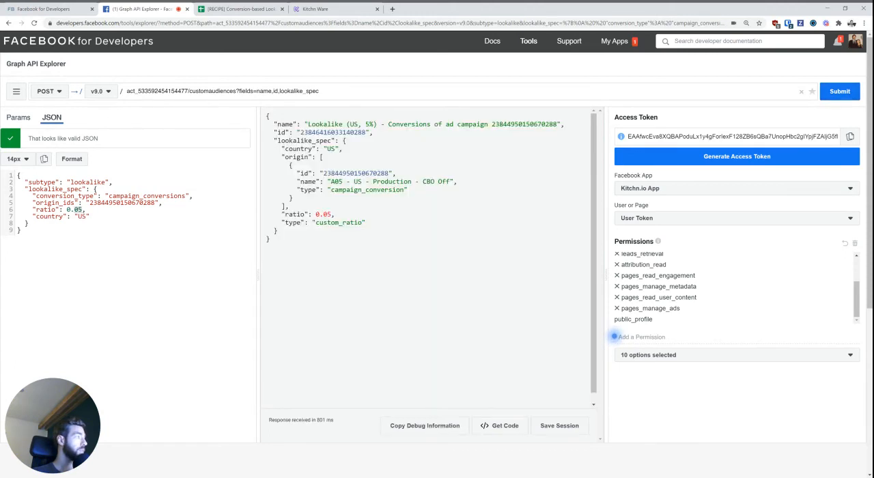
{"action": "left_click", "coordinate": [838, 90]}
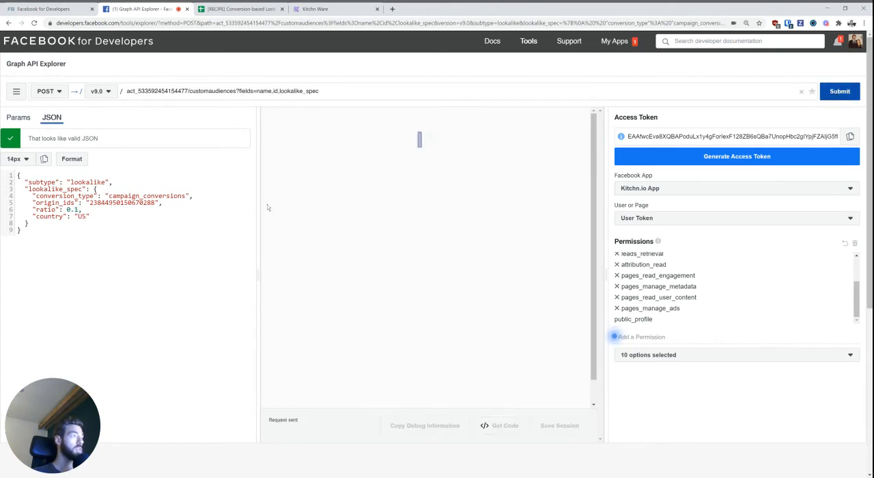
{"action": "left_click", "coordinate": [839, 90]}
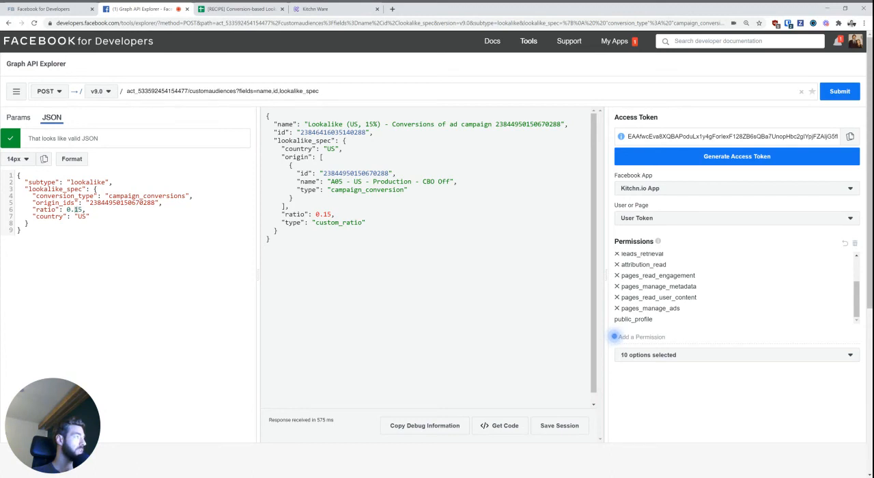
{"action": "left_click", "coordinate": [839, 90]}
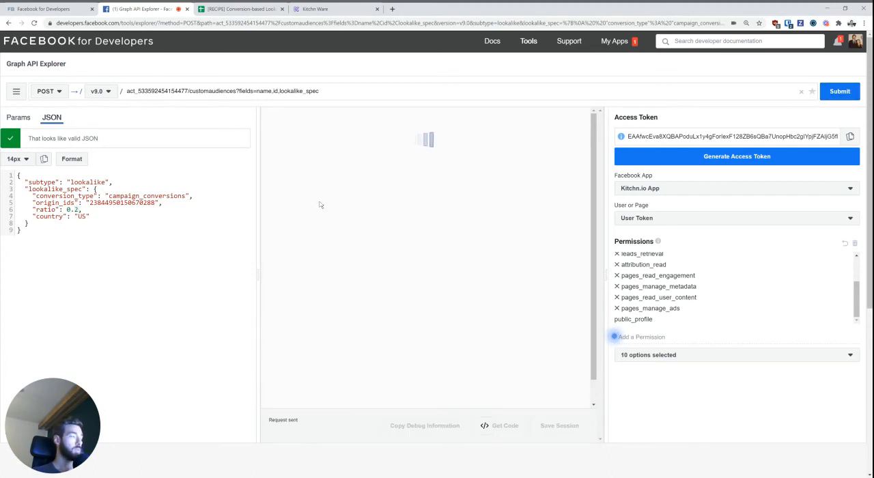
{"action": "left_click", "coordinate": [839, 90]}
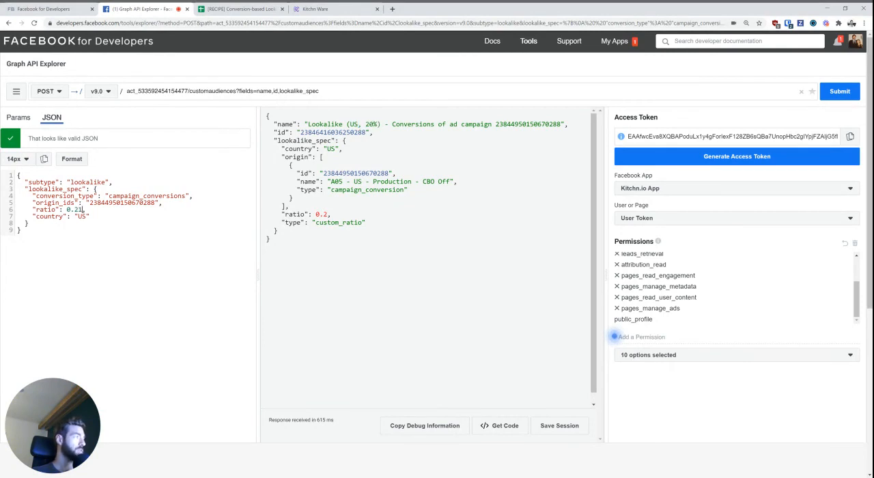
- Submit a 0.21 ratio lookalike request and receive the #2654 size-ratio error
{"action": "left_click", "coordinate": [839, 90]}
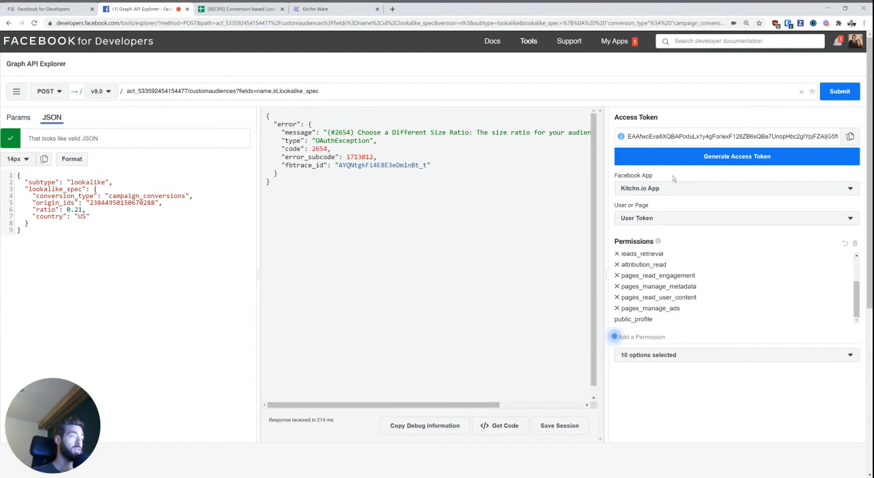
{"action": "mouse_move", "coordinate": [44, 109]}
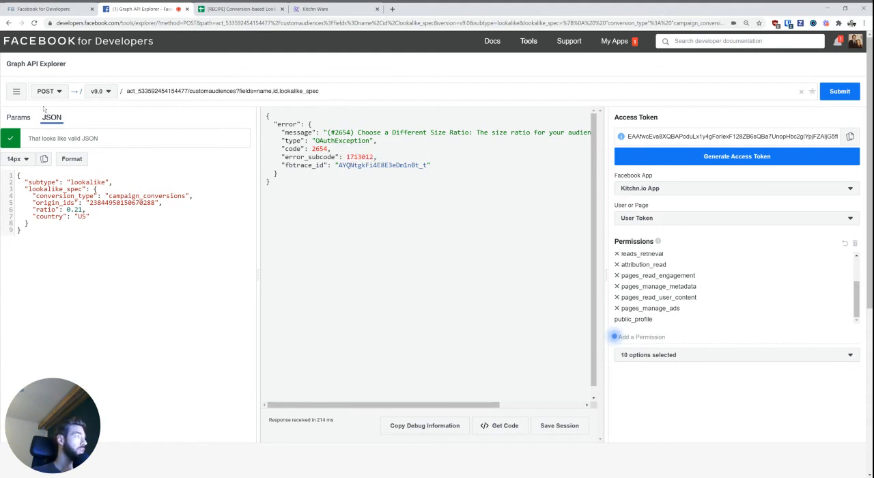